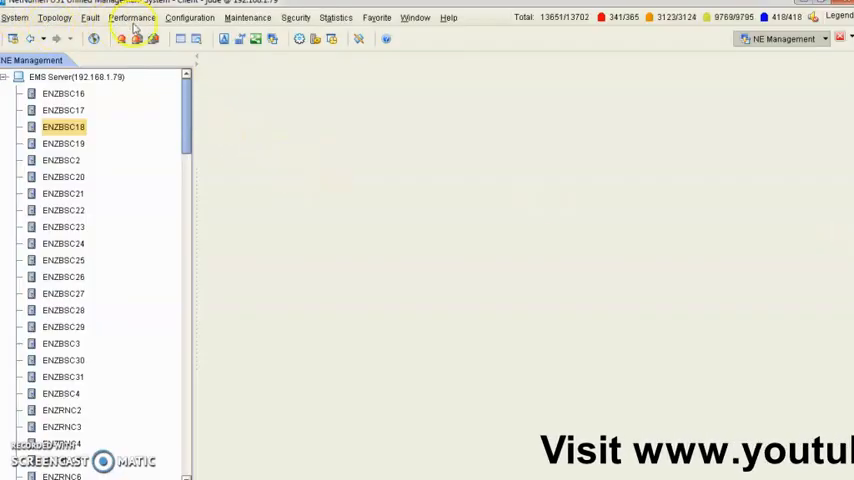
Scroll the NE Management tree to reveal ENZRNC2–ENZRNC7 and select a network element.
left_click(189, 17)
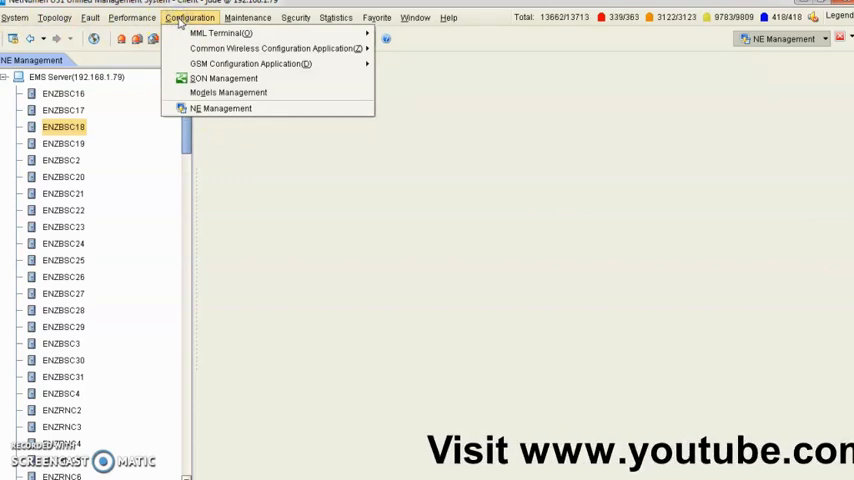
mouse_move(145, 125)
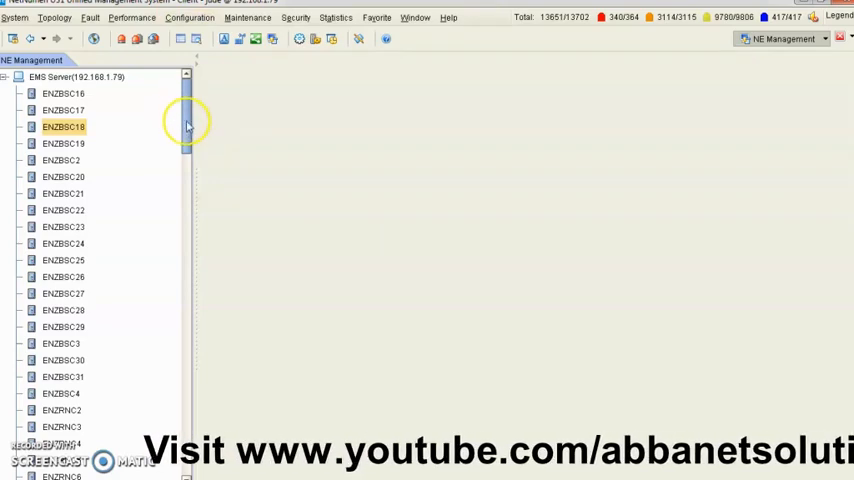
left_click_drag(187, 120, 187, 165)
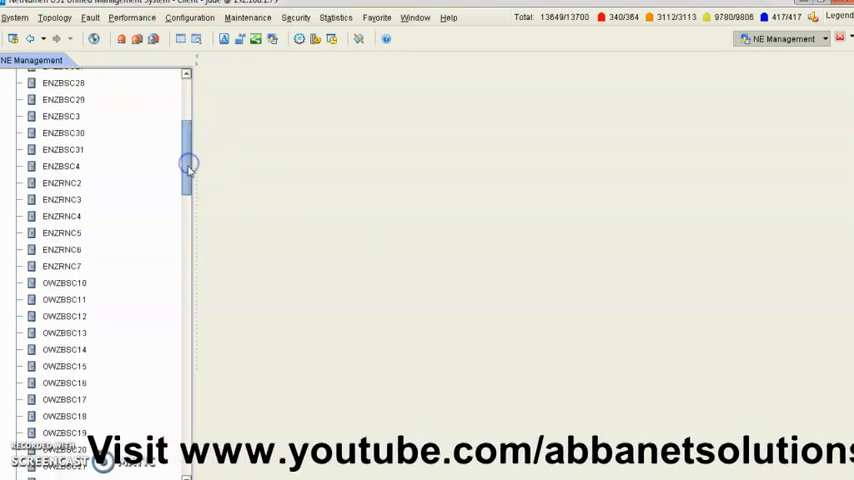
left_click(61, 166)
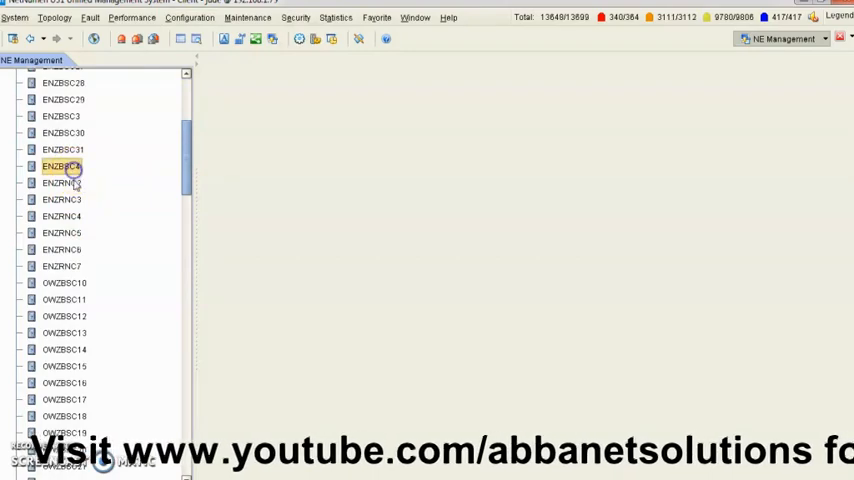
left_click(61, 183)
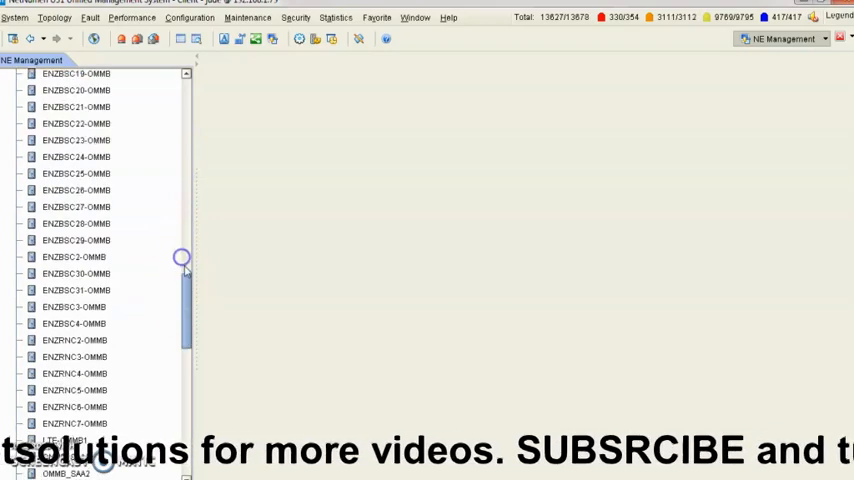
scroll("down", 3)
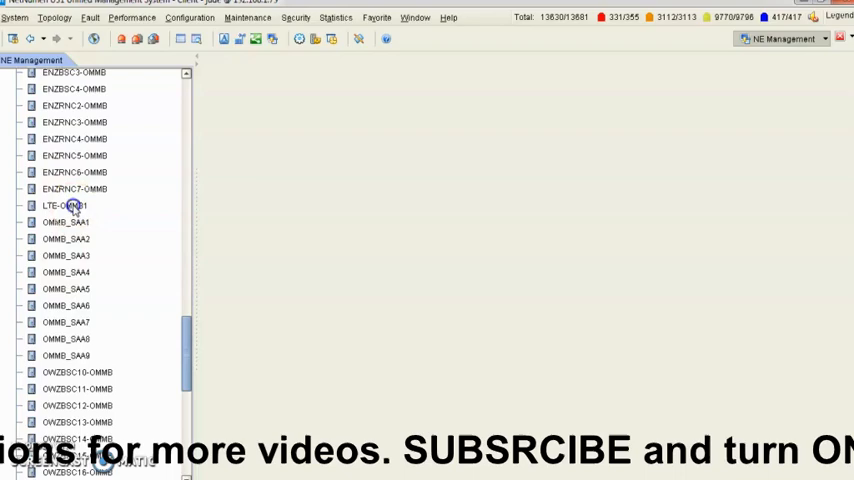
left_click(64, 205)
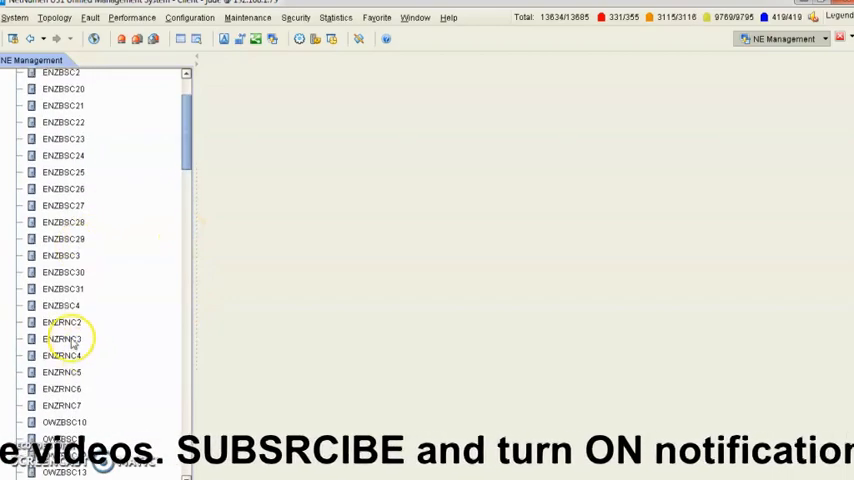
Start NE Management on ENZRNC3, then reopen its context menu.
left_click(62, 338)
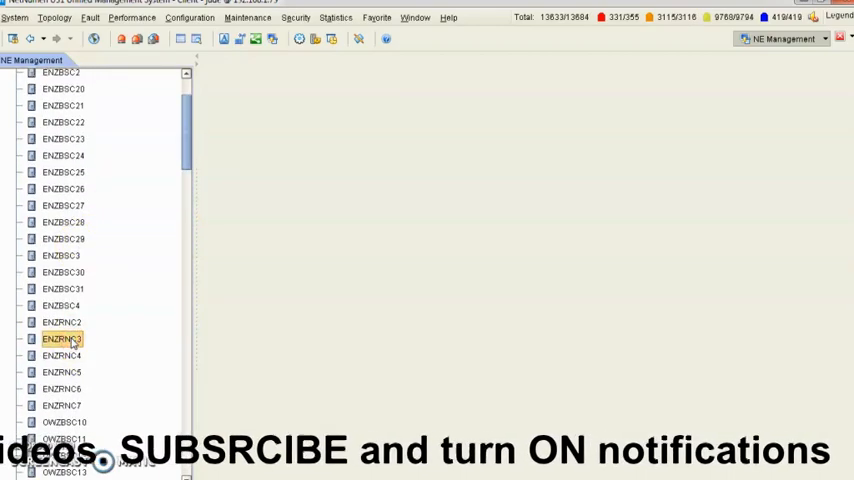
right_click(60, 338)
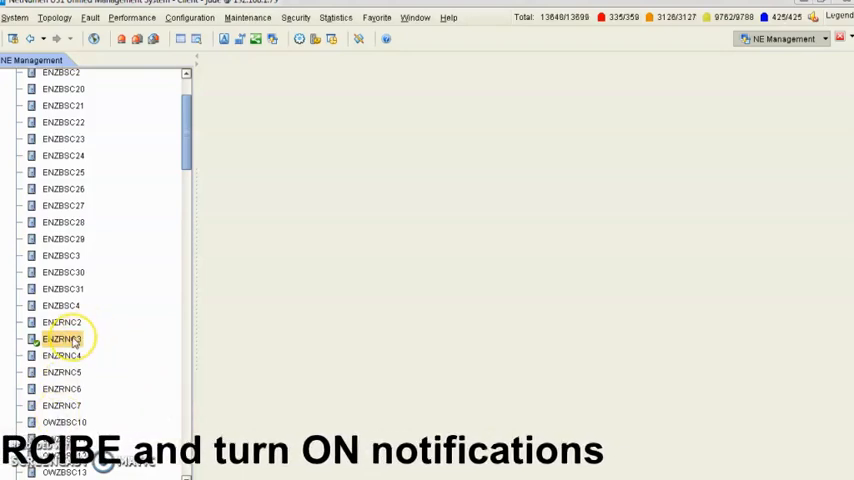
left_click(61, 338)
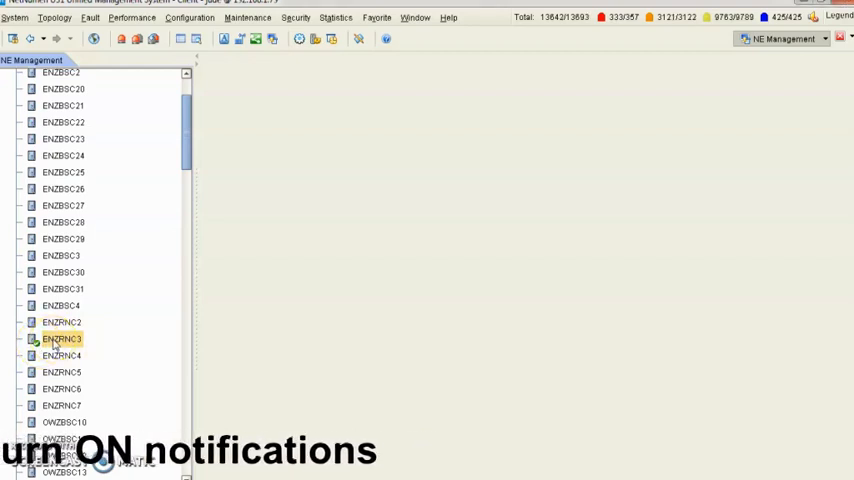
right_click(60, 339)
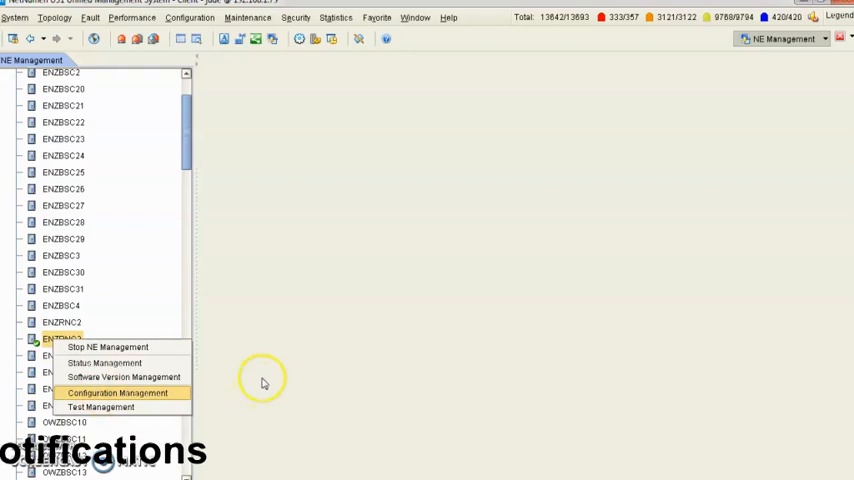
Open Configuration Management and choose Export Quick Configuration Data on ME803 [ENZRNC3].
left_click(118, 393)
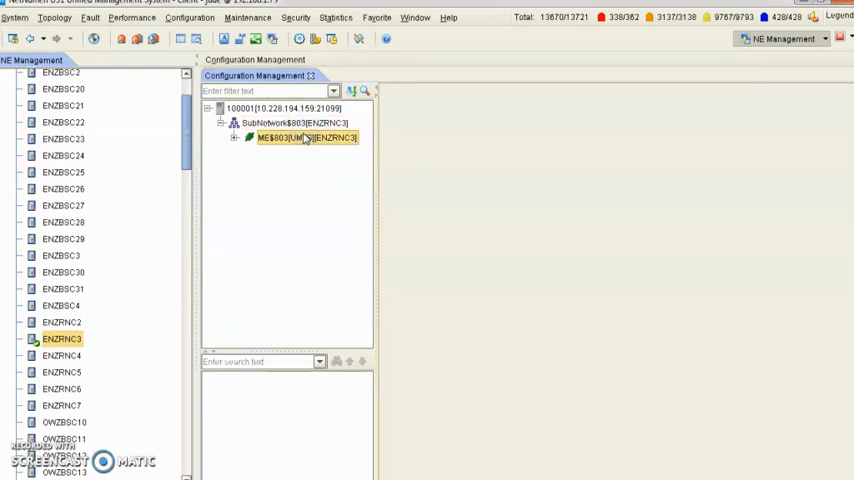
right_click(305, 137)
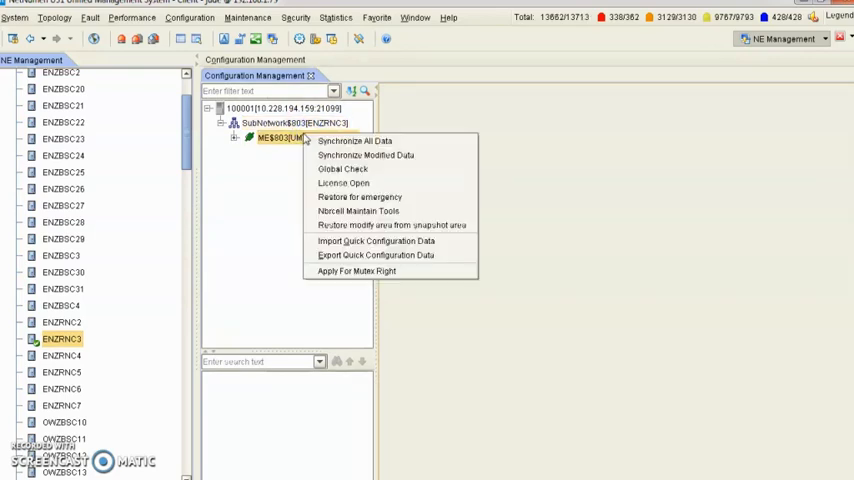
mouse_move(385, 255)
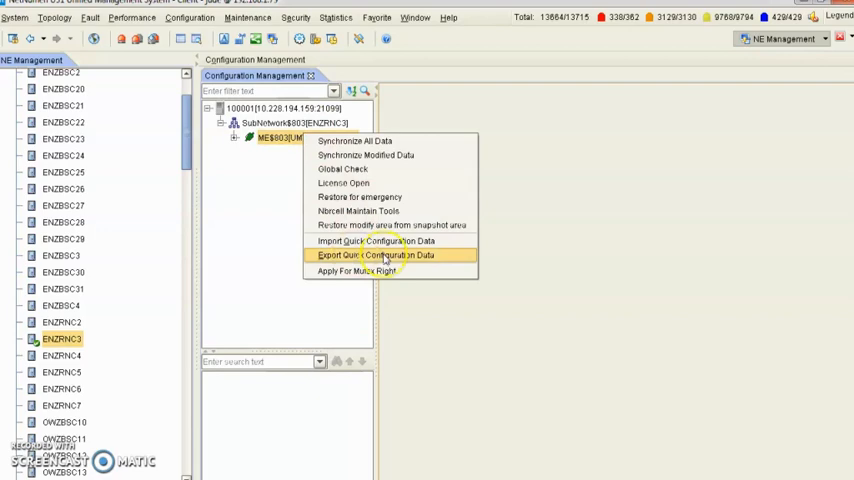
left_click(376, 255)
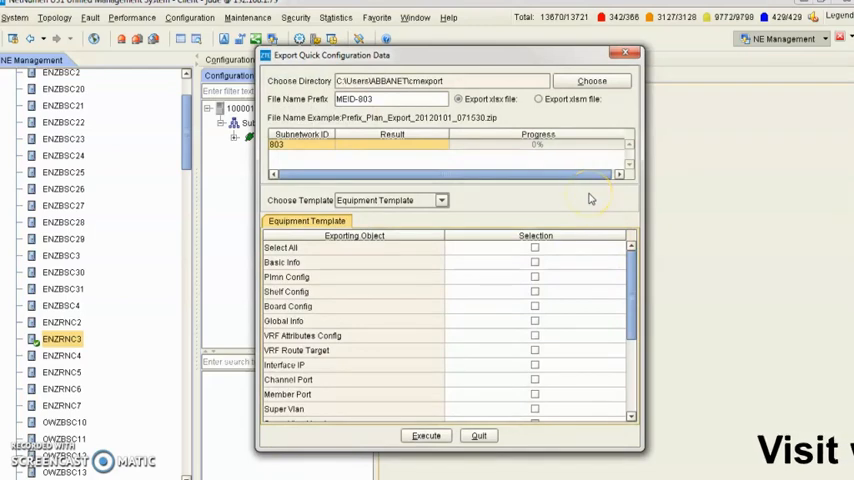
Export with the UMTS Radio Template and all exporting objects selected, browsing for a destination.
left_click(440, 200)
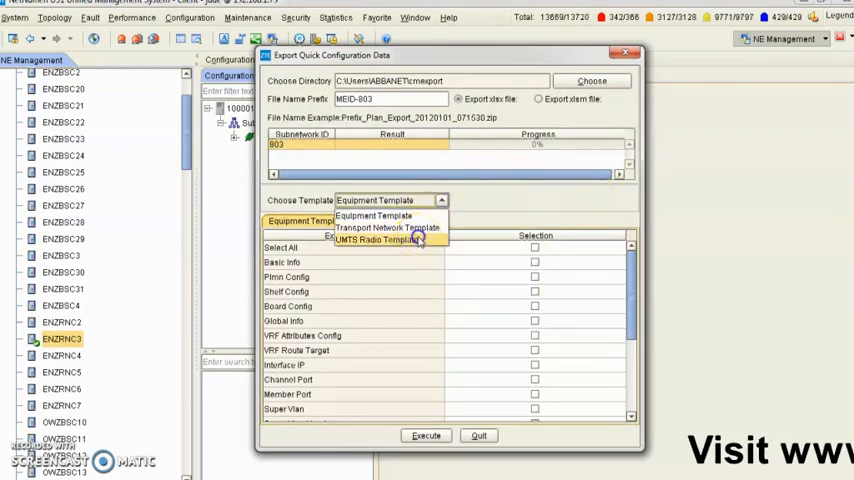
left_click(375, 239)
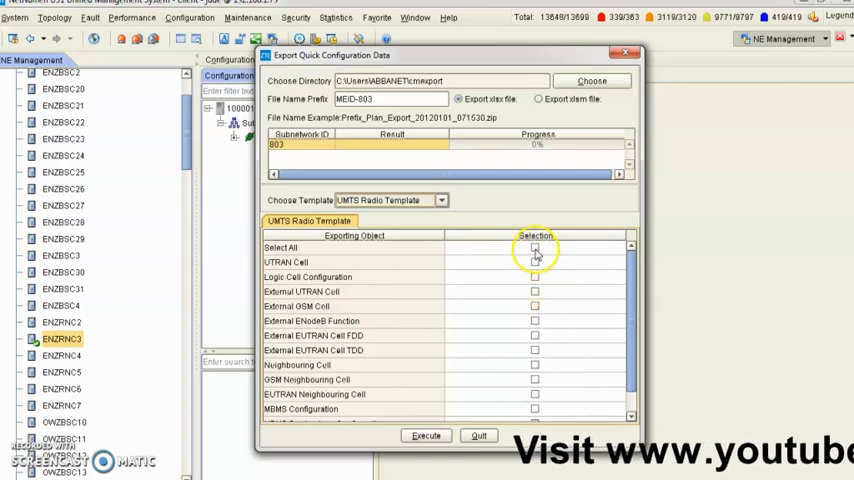
left_click(535, 248)
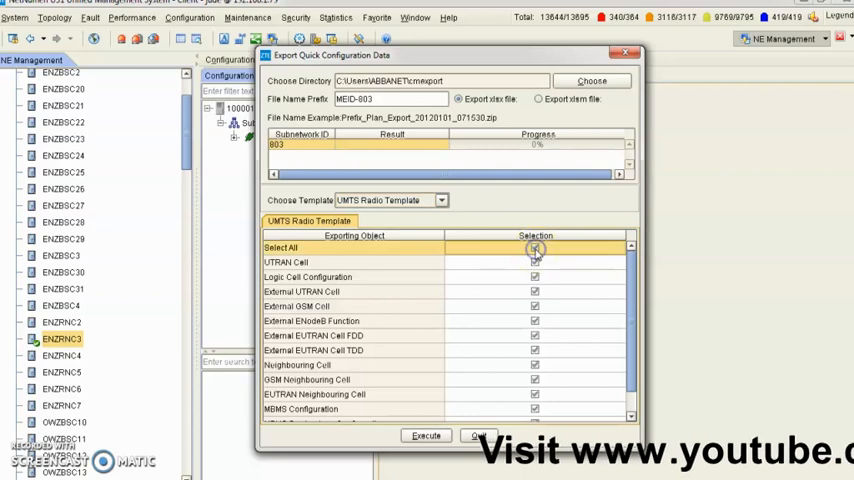
scroll("down", 3)
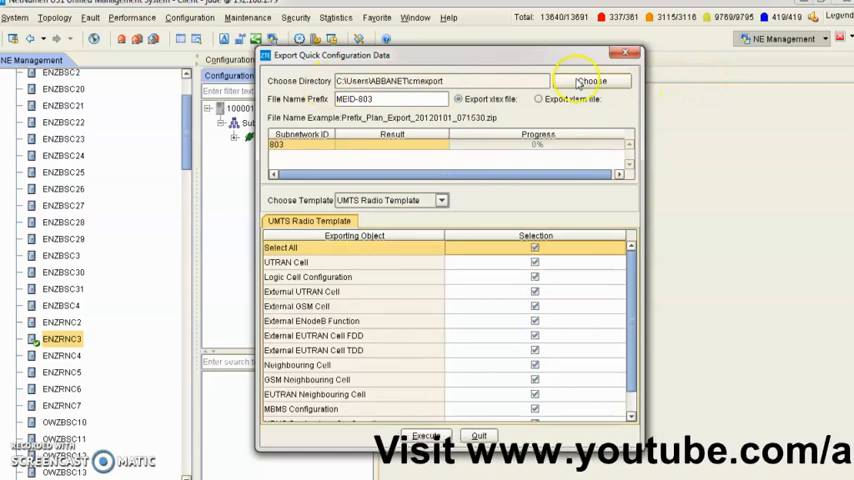
left_click(591, 81)
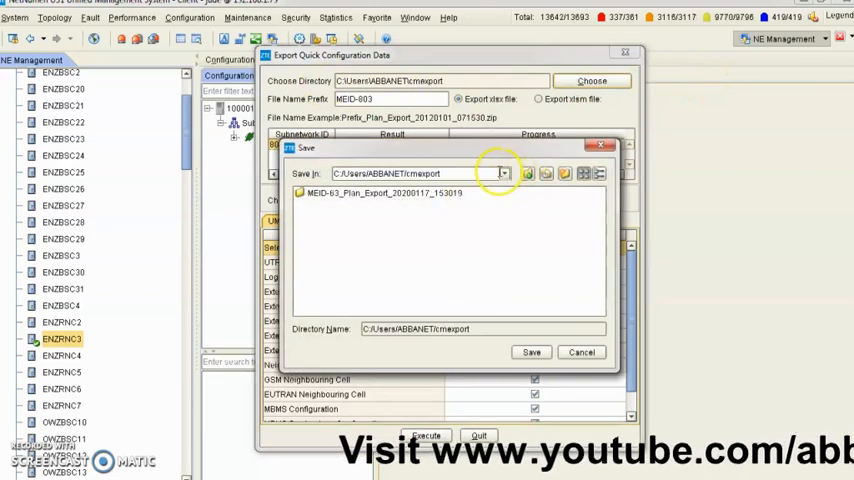
Choose E:\New folder in the Save dialog and confirm it as the export directory.
left_click(505, 173)
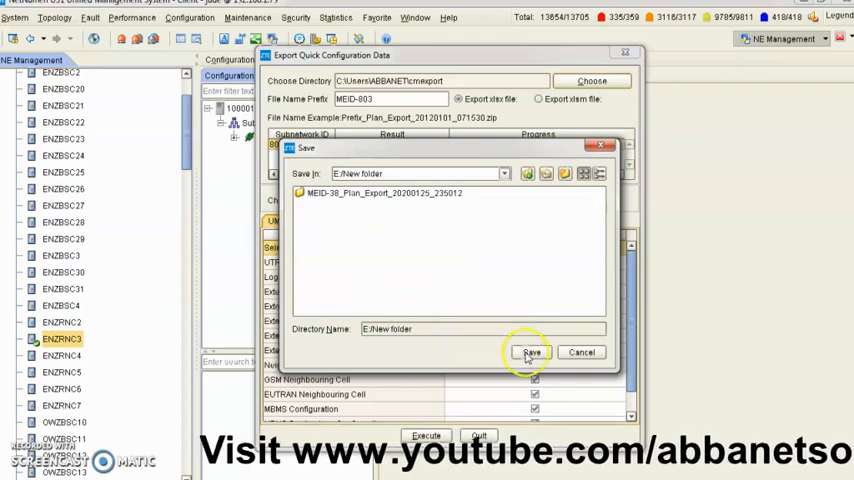
left_click(531, 352)
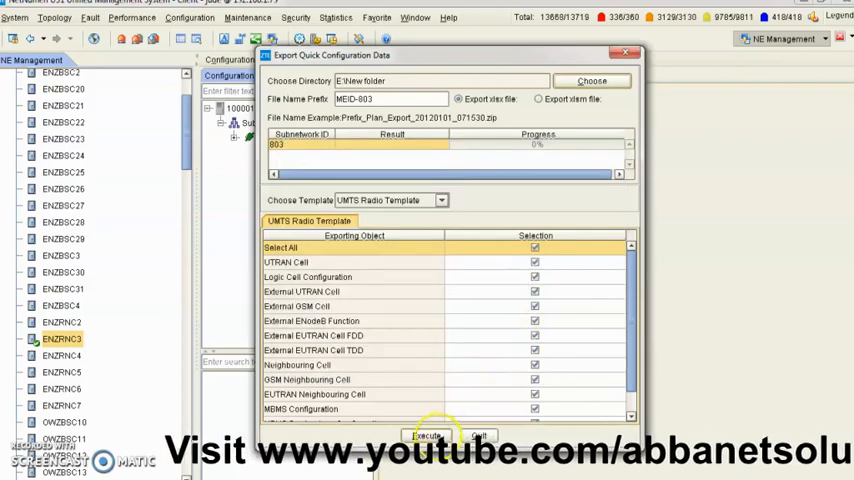
mouse_move(438, 295)
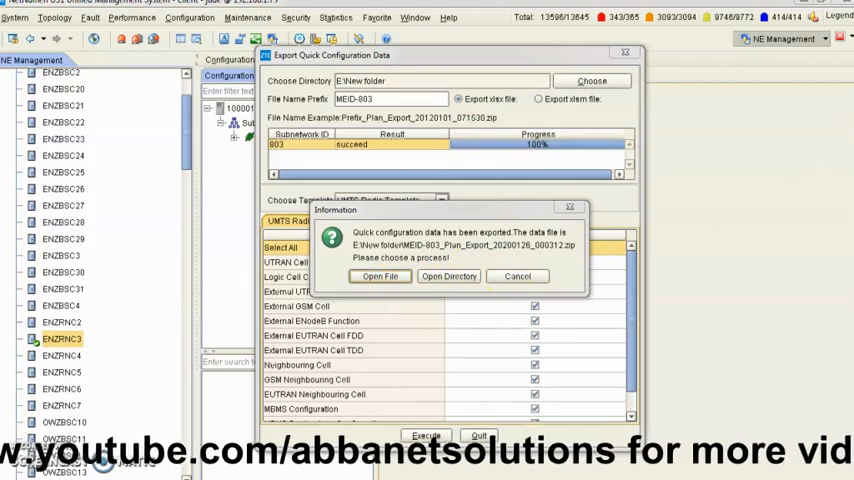
Browse to E:\New folder, open the MEID-803 zip and its UMTS_RADIO xlsx workbook.
left_click(448, 276)
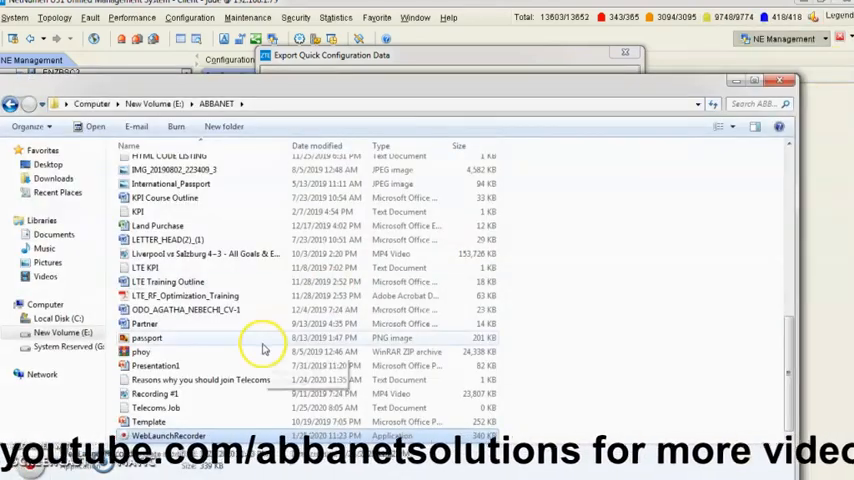
left_click(10, 103)
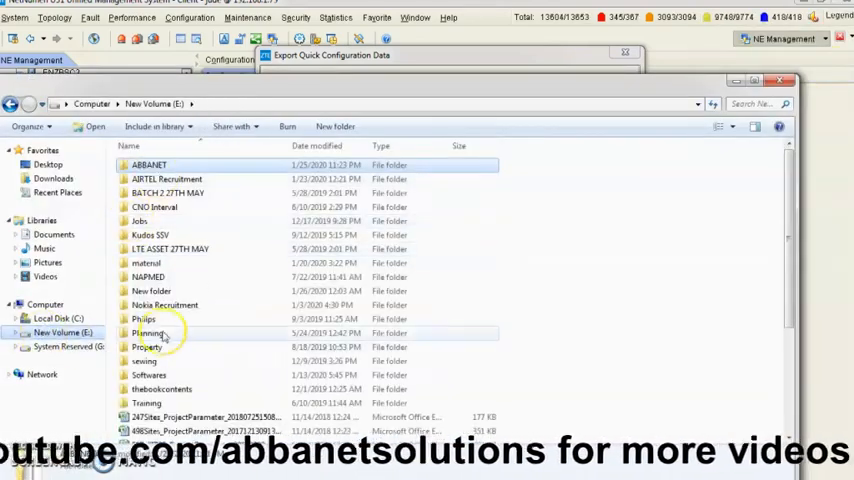
left_click(151, 291)
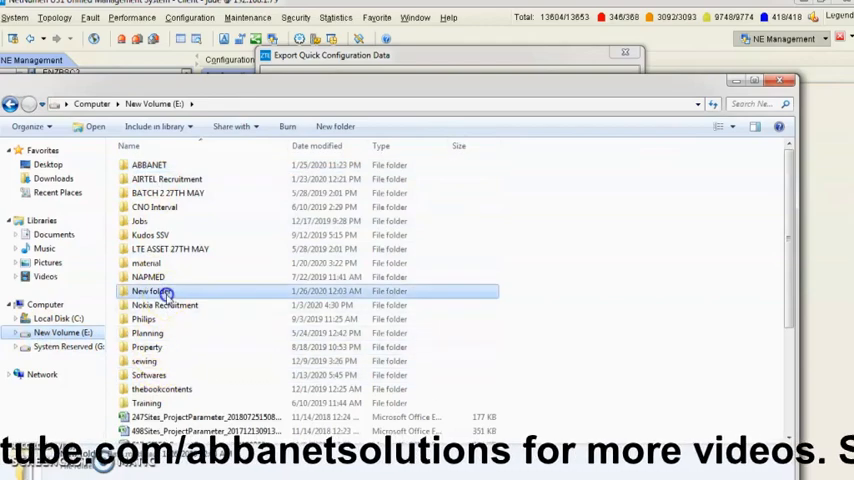
double_click(151, 291)
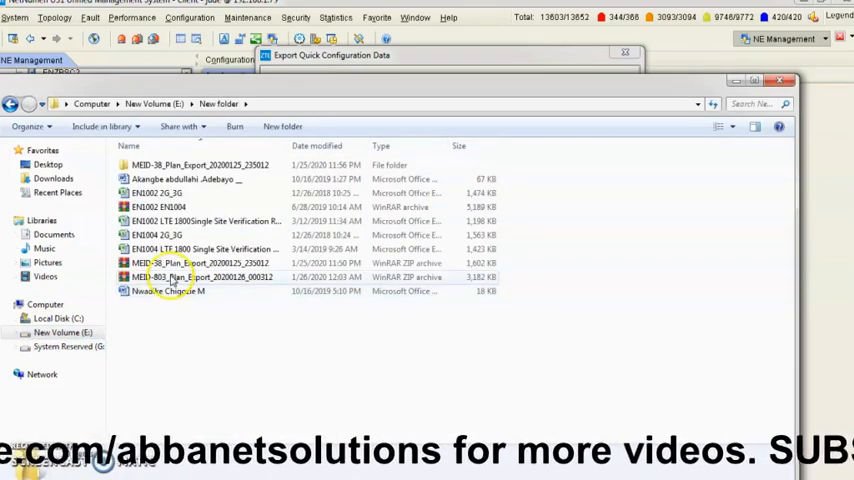
left_click(200, 277)
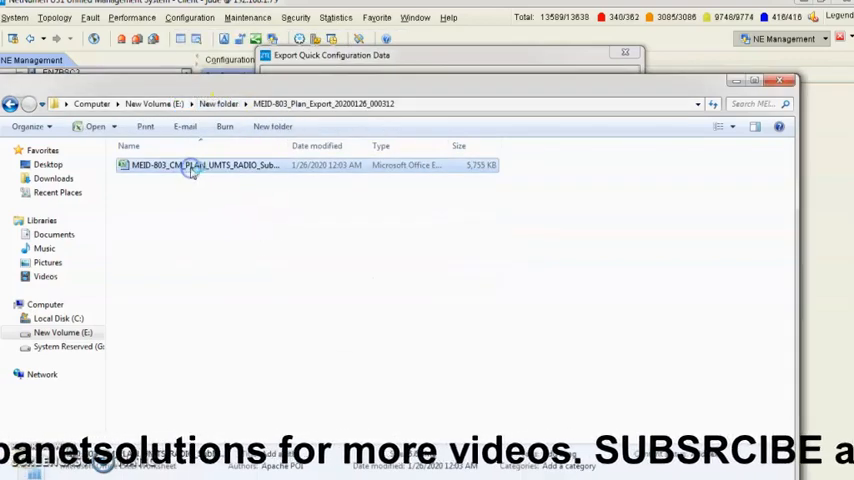
double_click(200, 165)
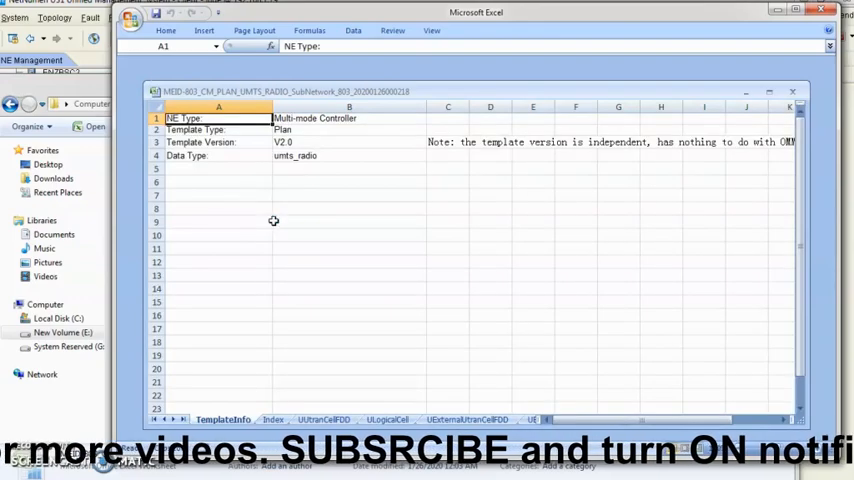
Follow the Index sheet's UTRAN Cell link to the UUtranCellFDD sheet and scroll across it.
left_click(272, 419)
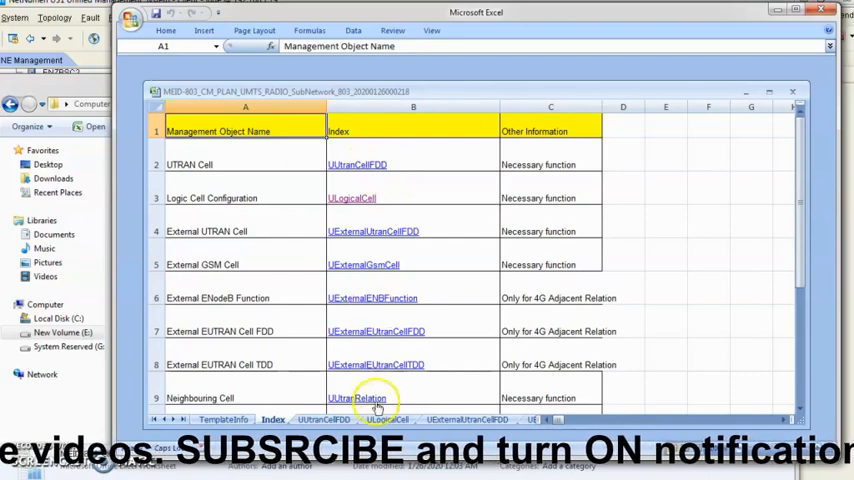
left_click(357, 164)
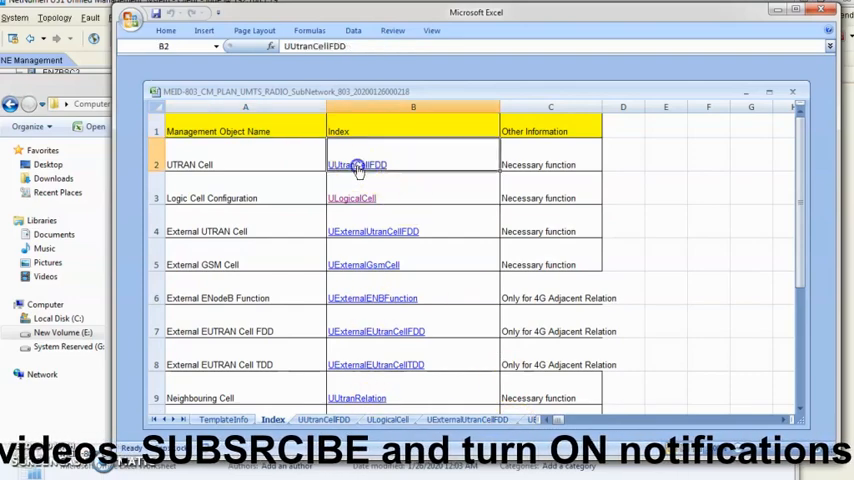
left_click(323, 419)
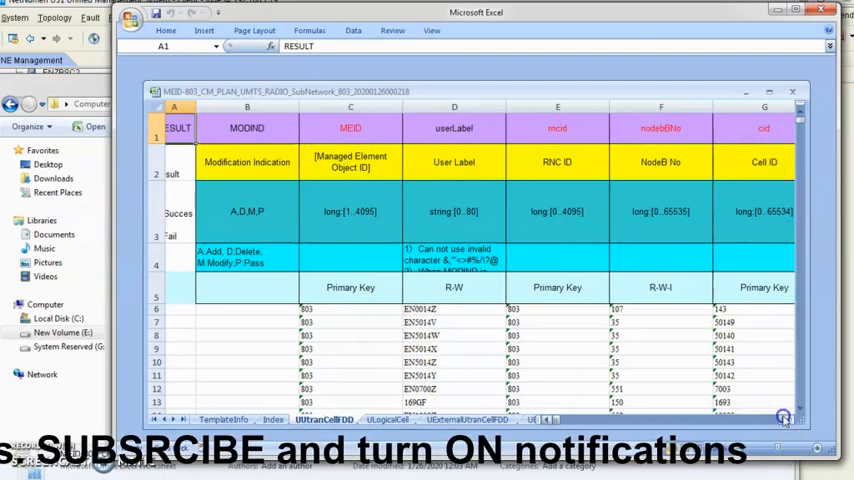
scroll("right", 3)
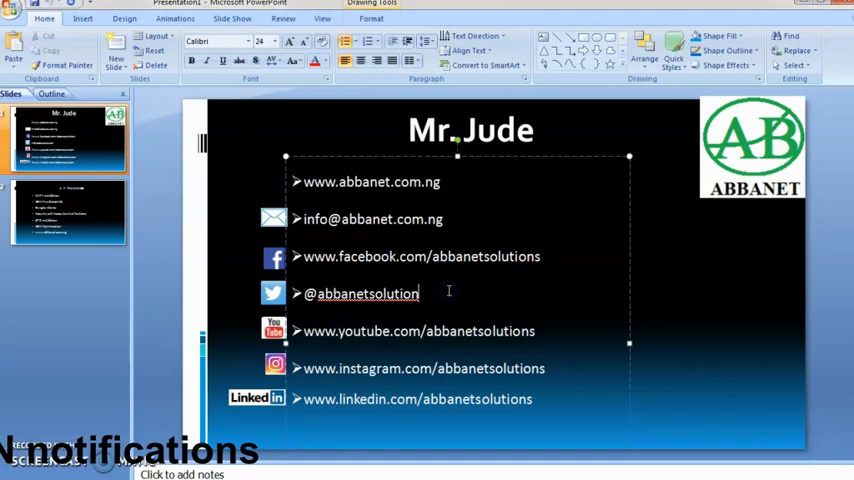
type("080")
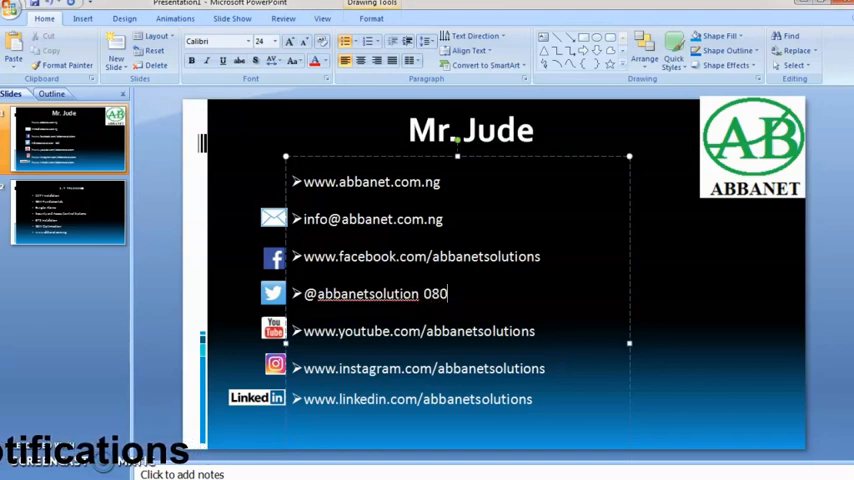
key("BackSpace")
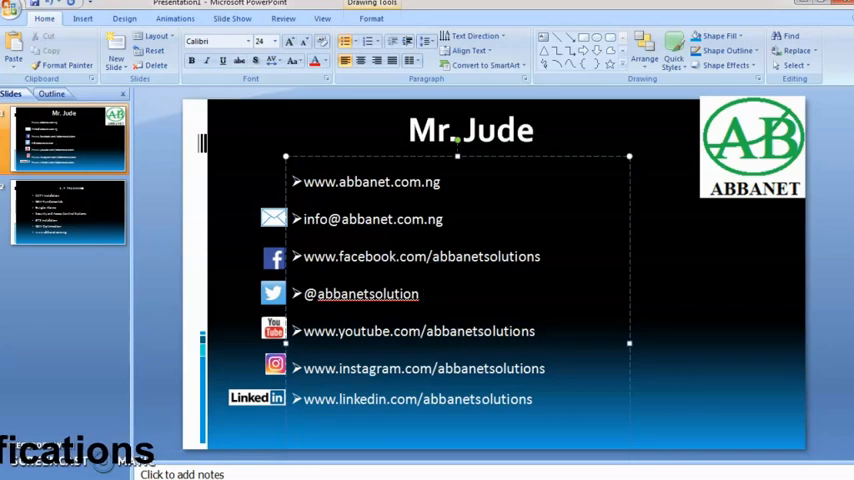
type("+234")
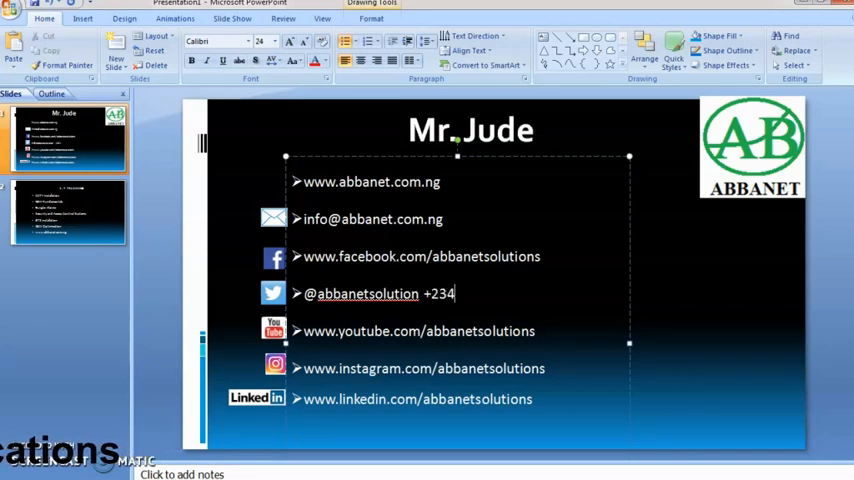
type("8030884")
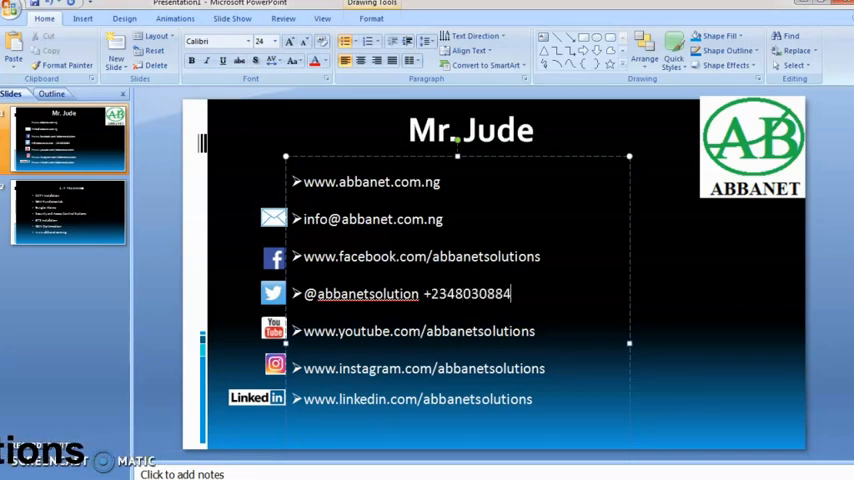
type("933")
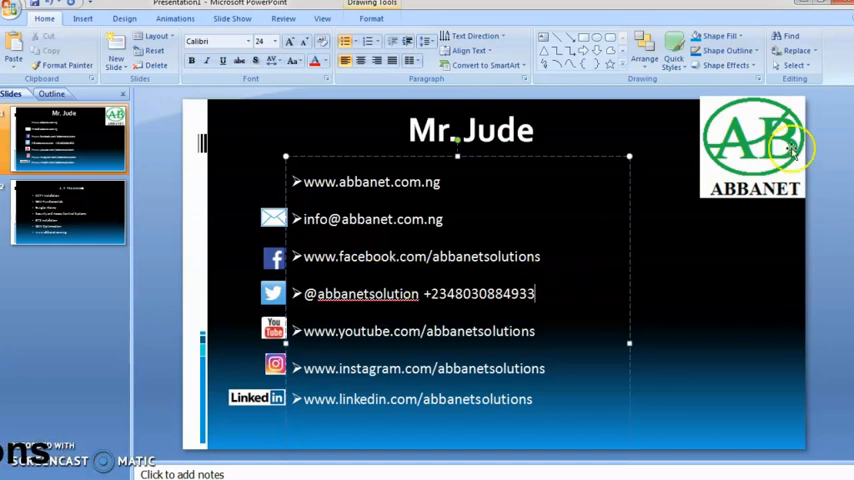